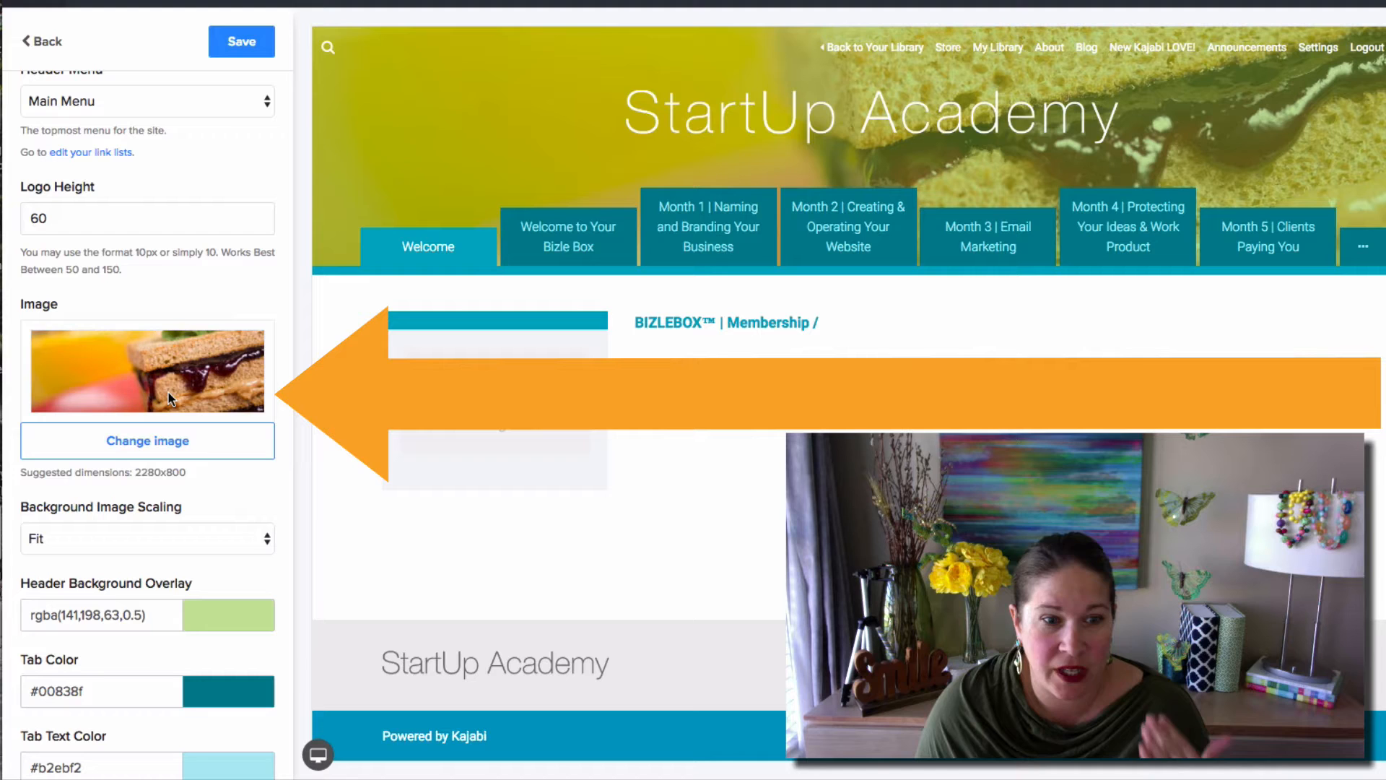
# Select the header overlay colour field, then return to the Google results for "hex code to rgba".
pyautogui.scroll(-3)
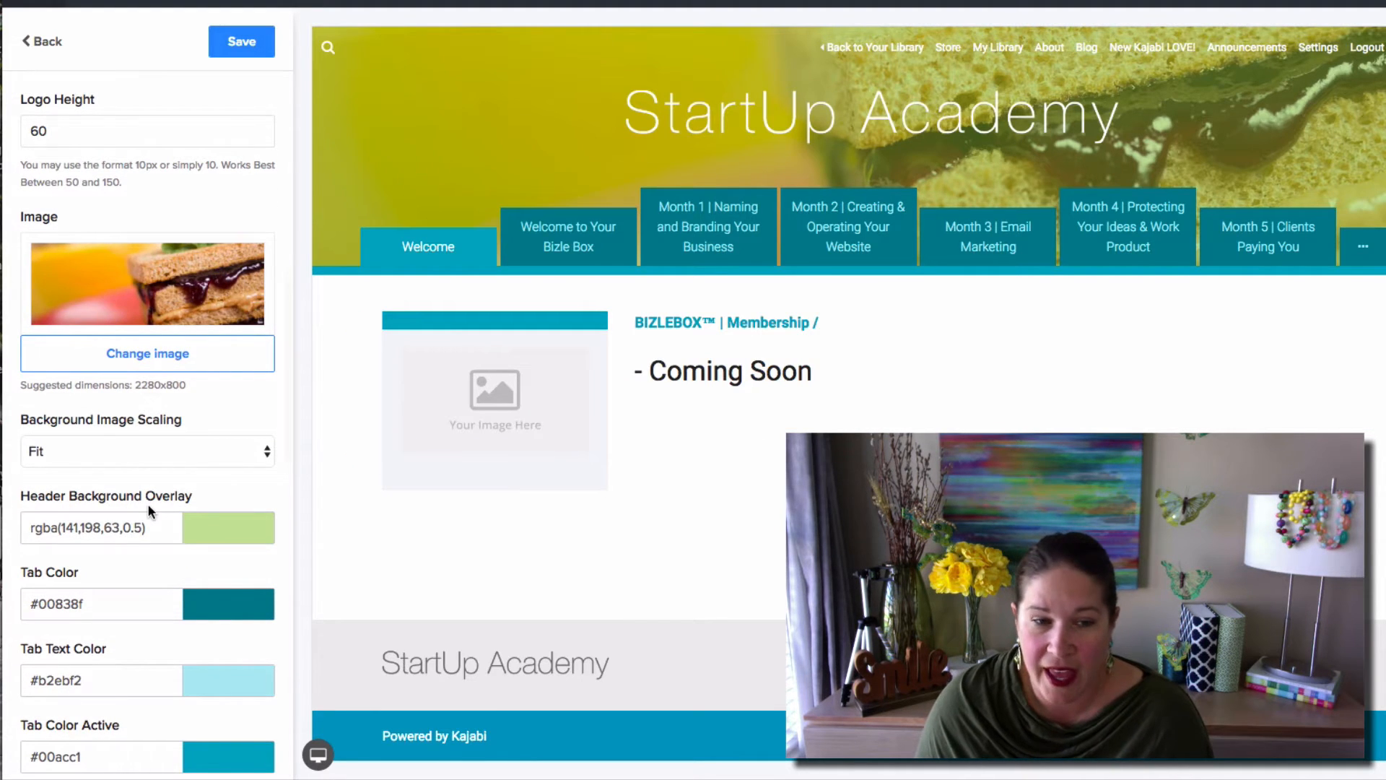
pyautogui.click(102, 527)
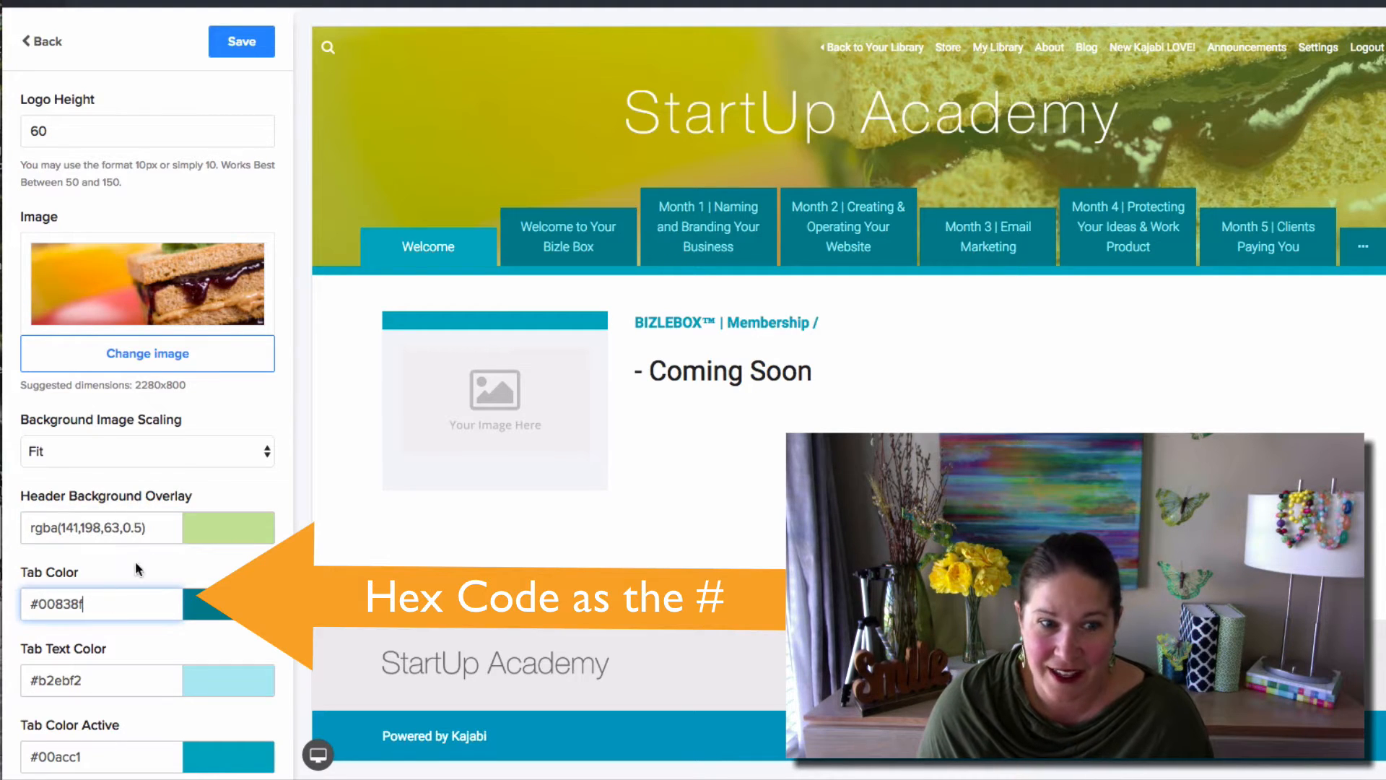
pyautogui.click(101, 528)
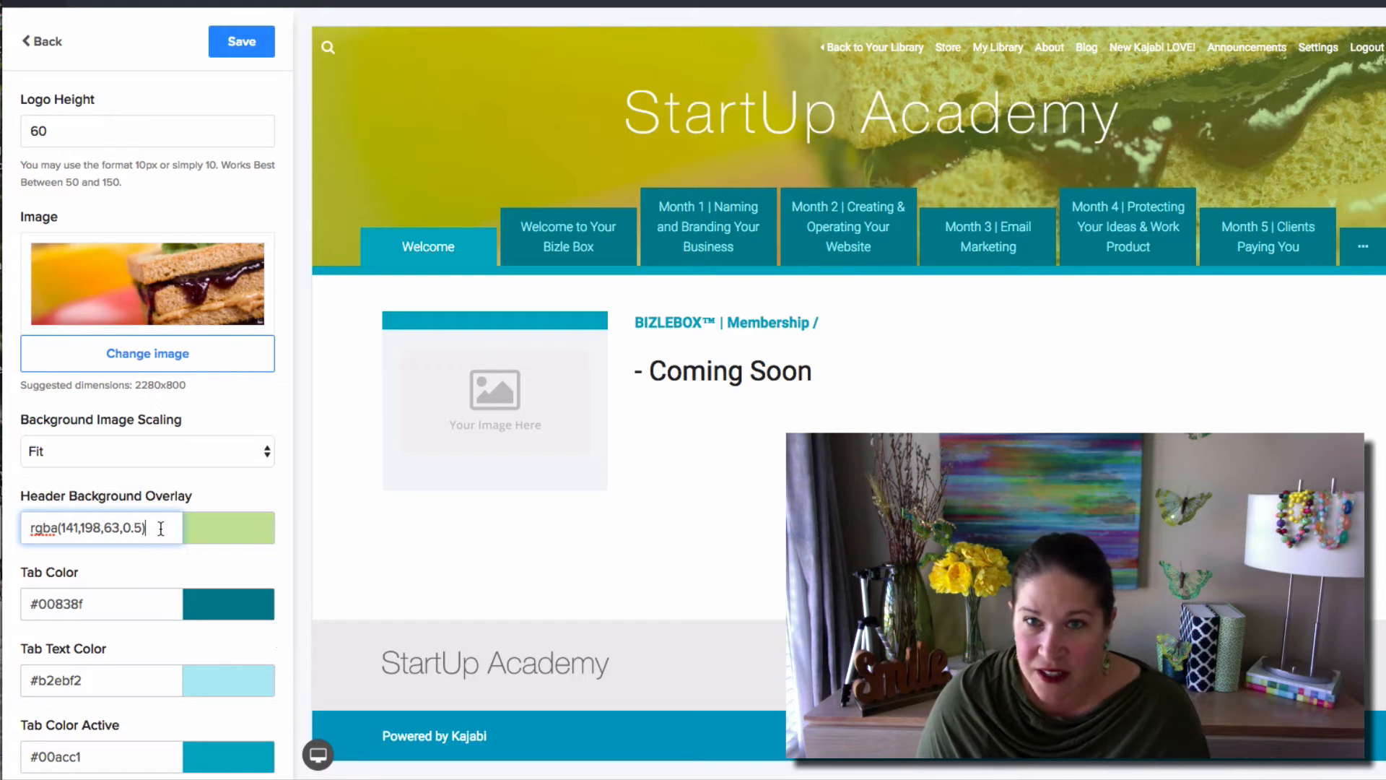
pyautogui.moveTo(521, 516)
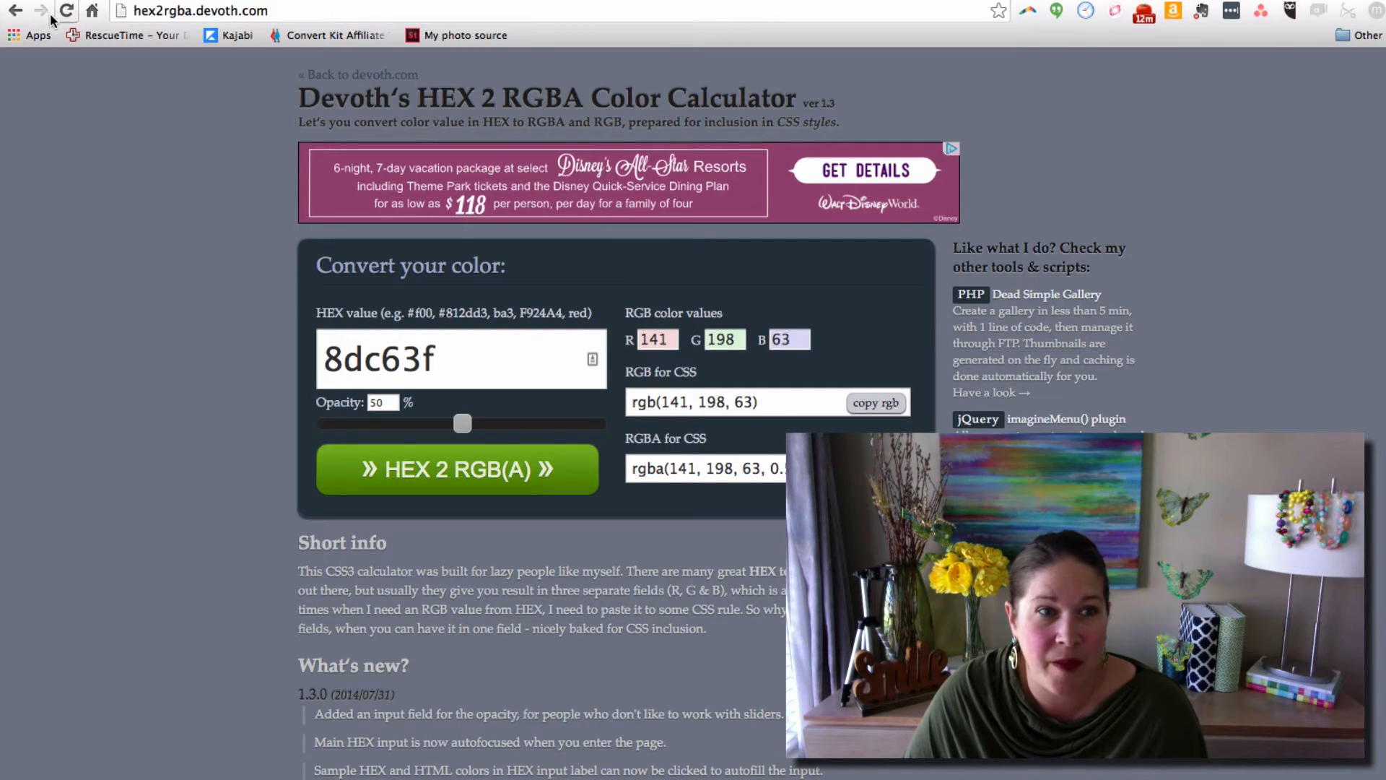
pyautogui.click(14, 10)
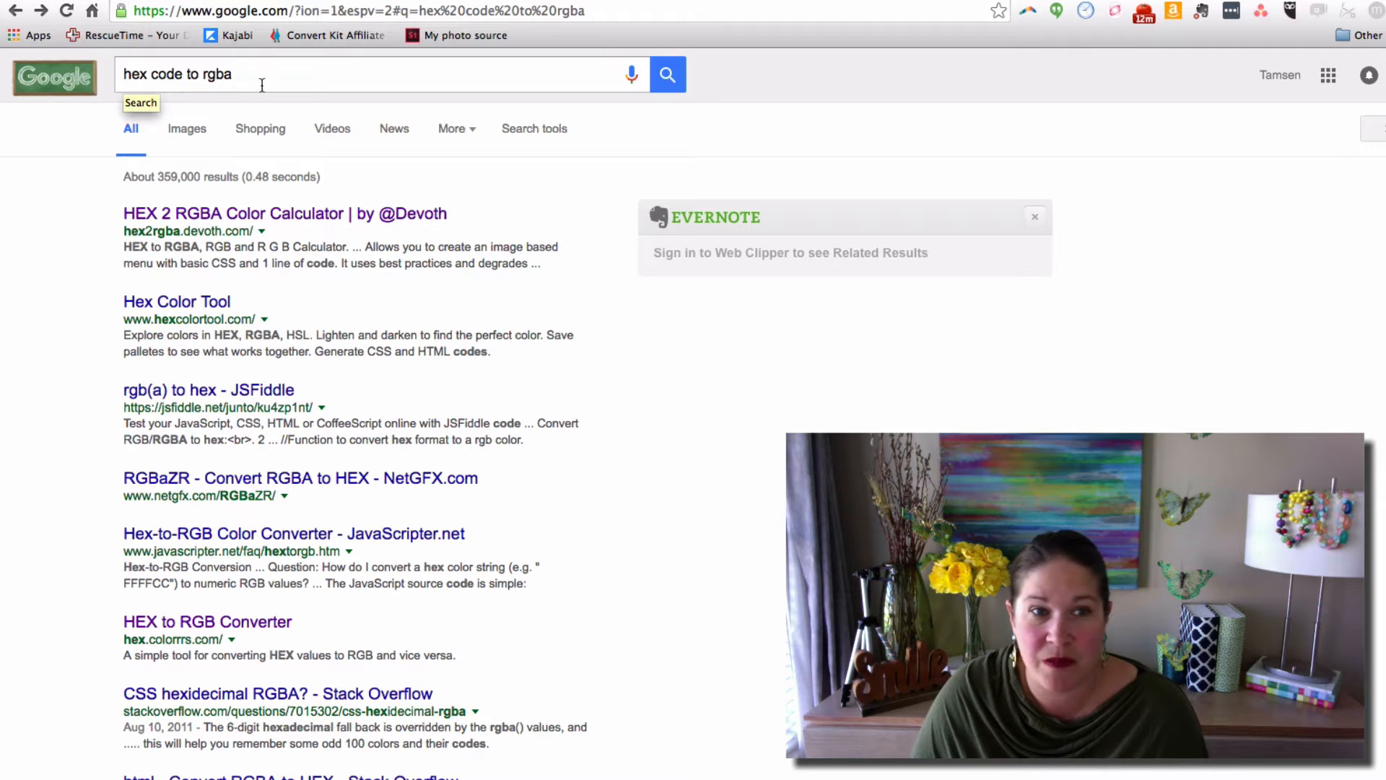
pyautogui.moveTo(279, 81)
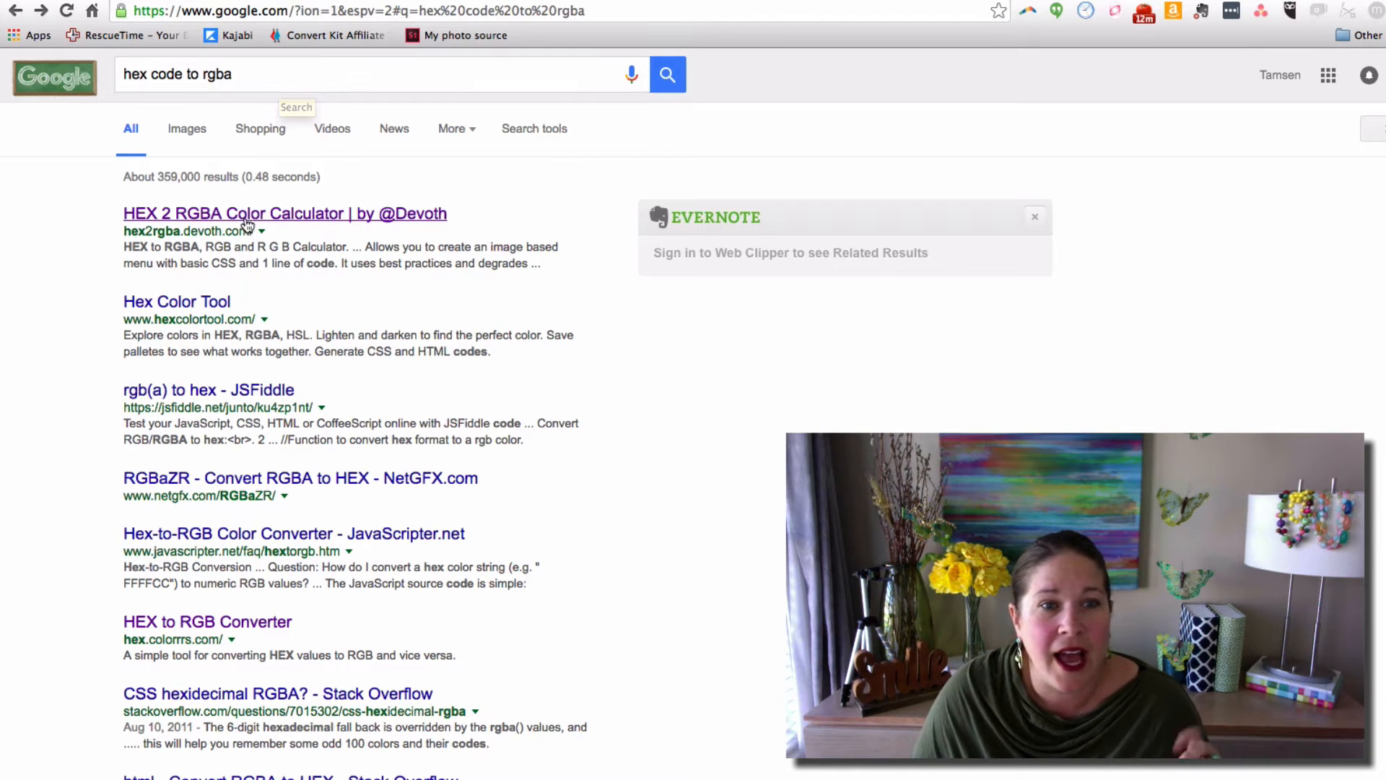
# Convert hex 8dc63f in Devoth's calculator and select the rgba(141, 198, 63, 1) CSS output.
pyautogui.click(285, 214)
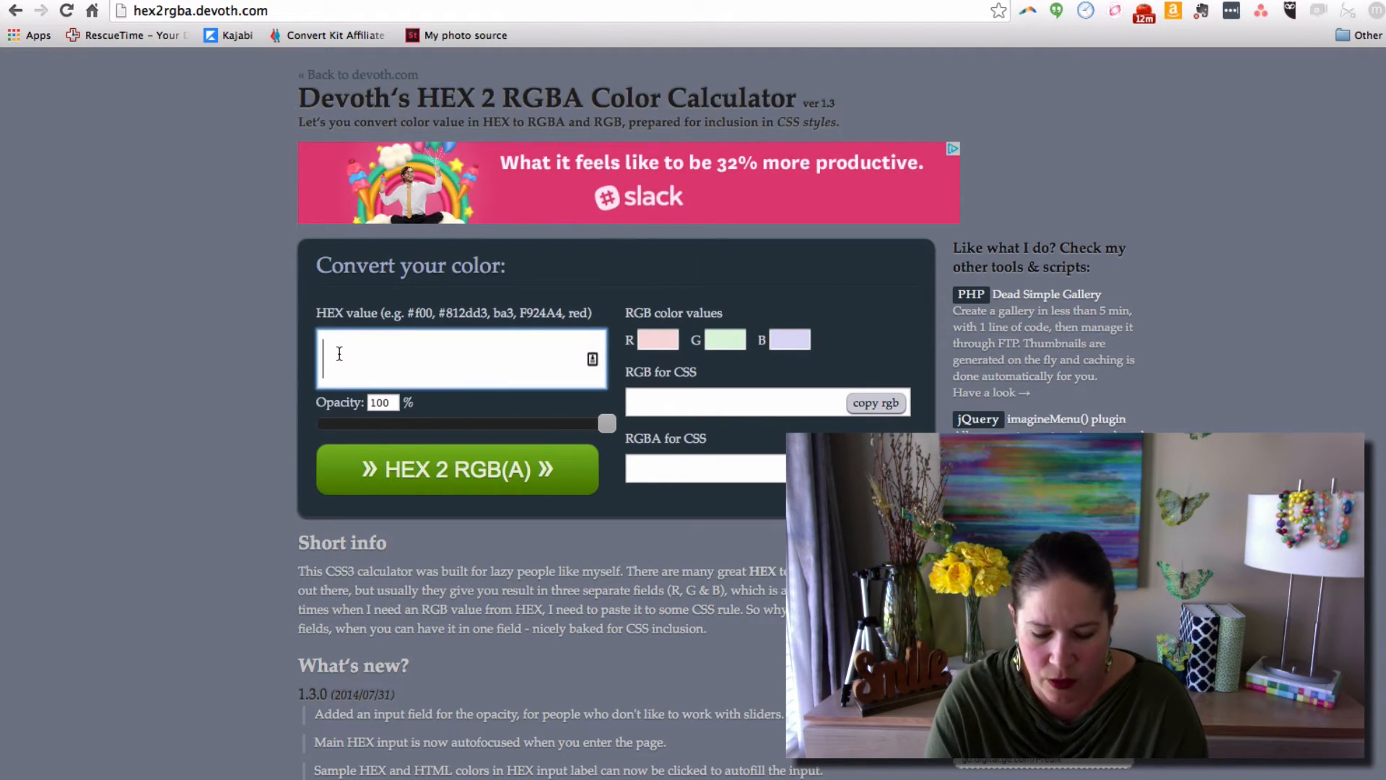
pyautogui.write('8dc')
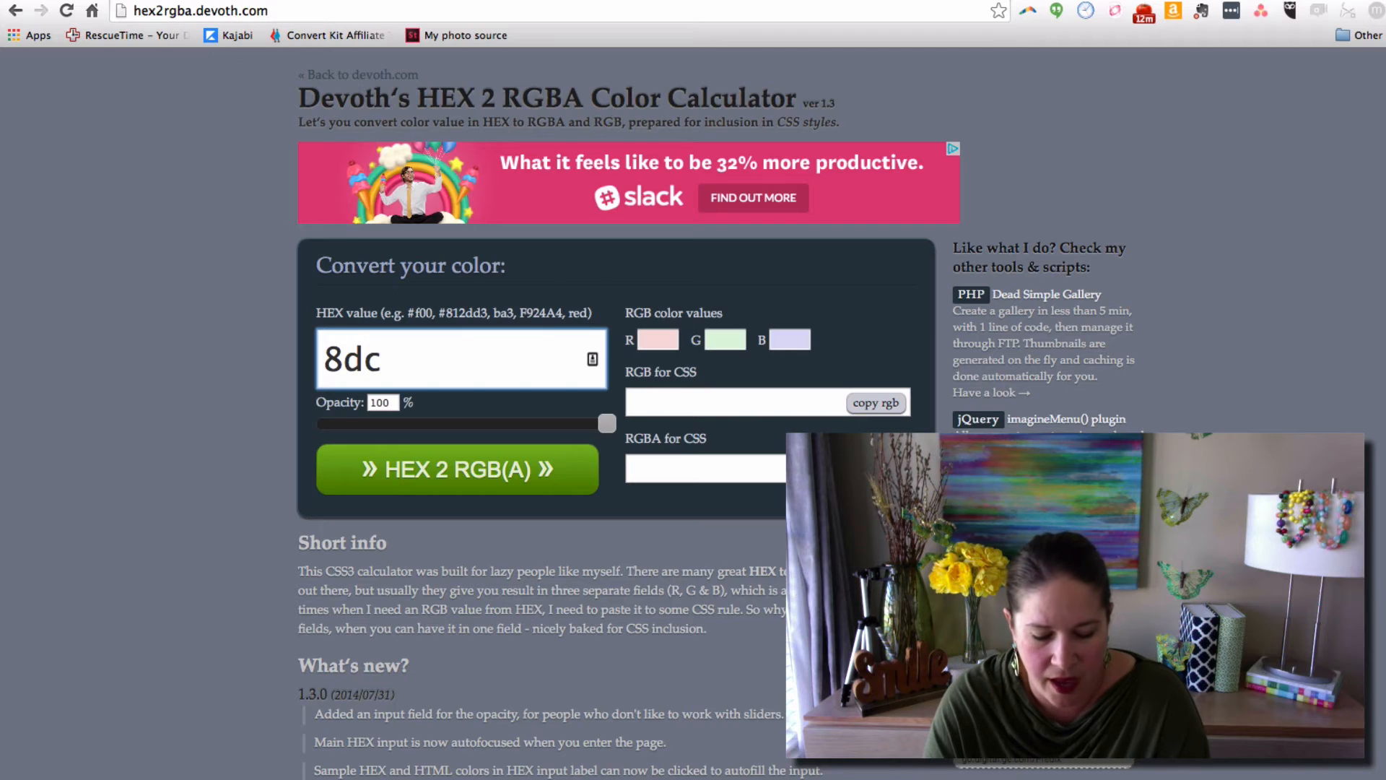
pyautogui.write('63f')
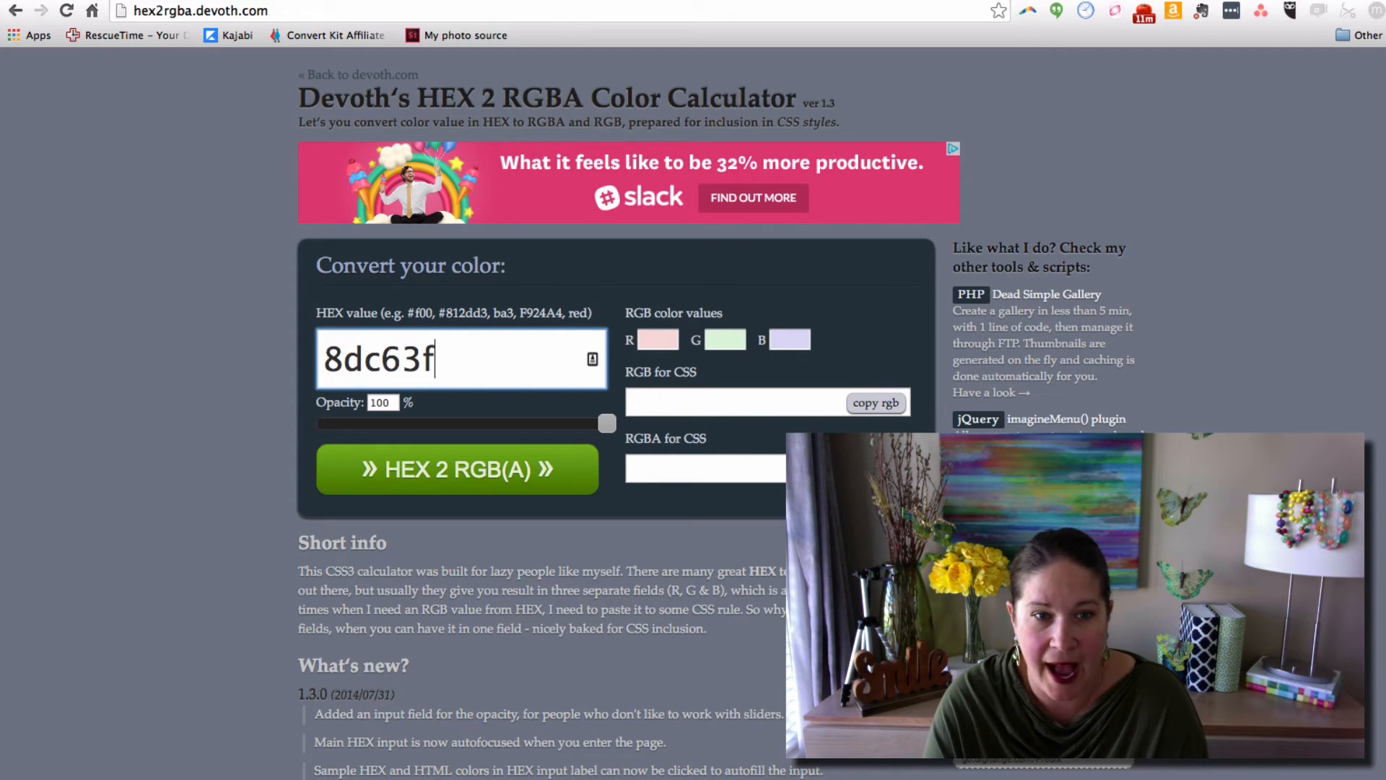
pyautogui.click(458, 470)
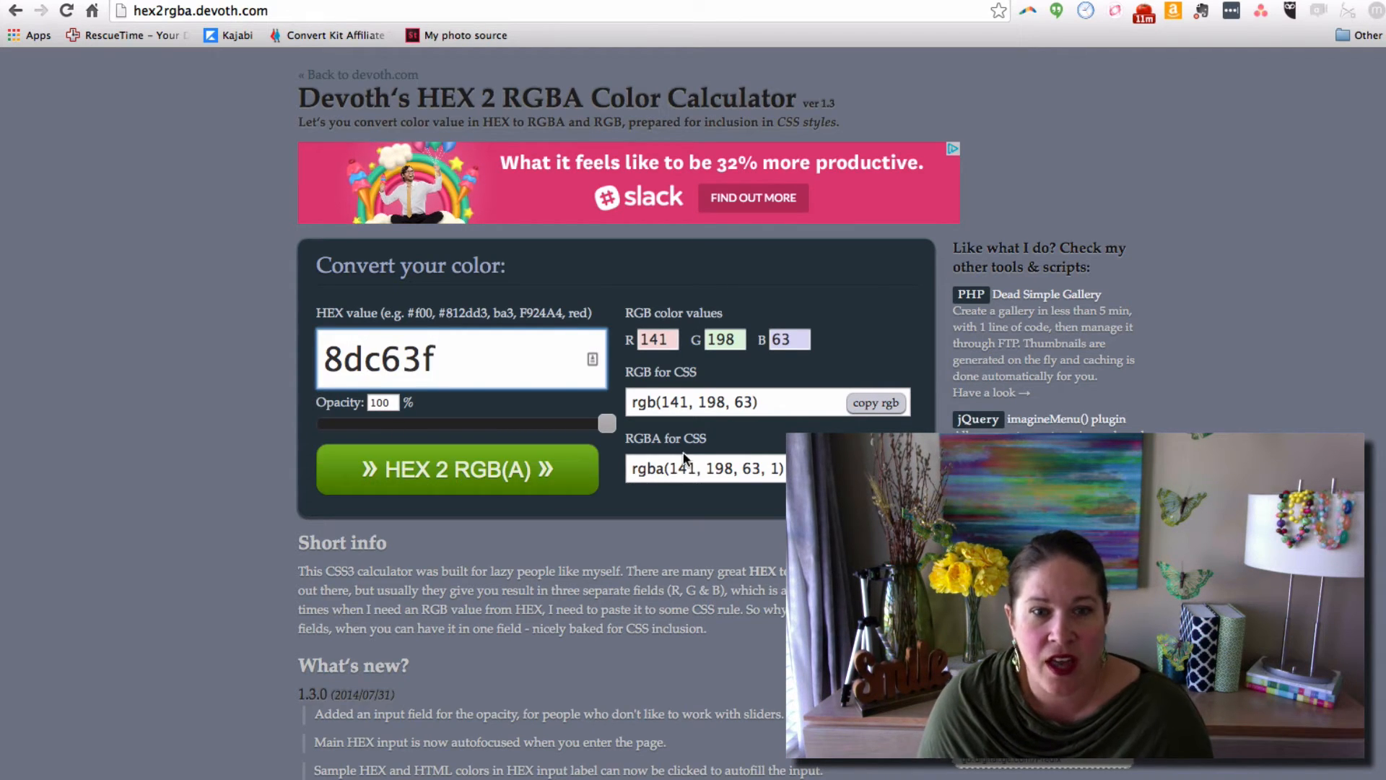
pyautogui.click(872, 467)
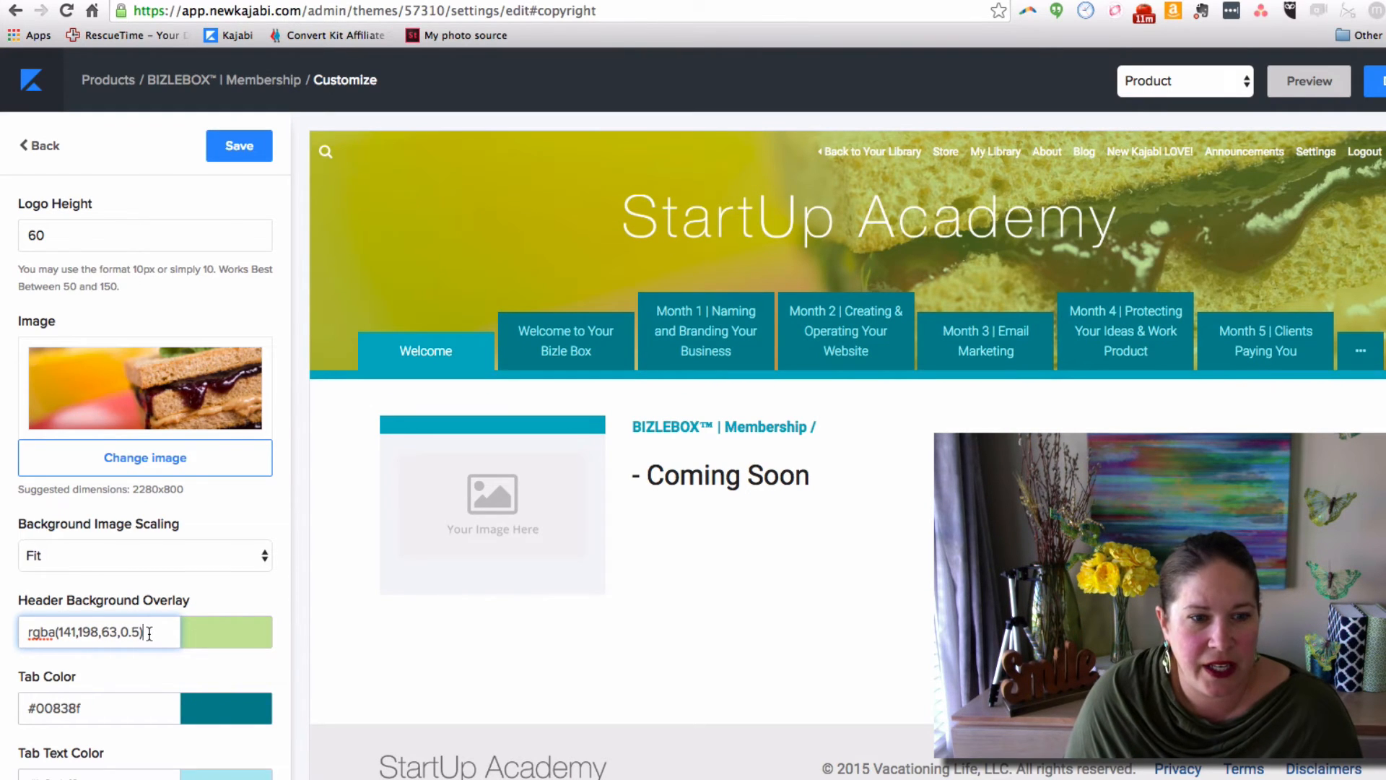
# Set the Header Background Overlay to rgba(141, 198, 63, 1) and save the theme.
pyautogui.write('rgba(141, 198, 63, 1)')
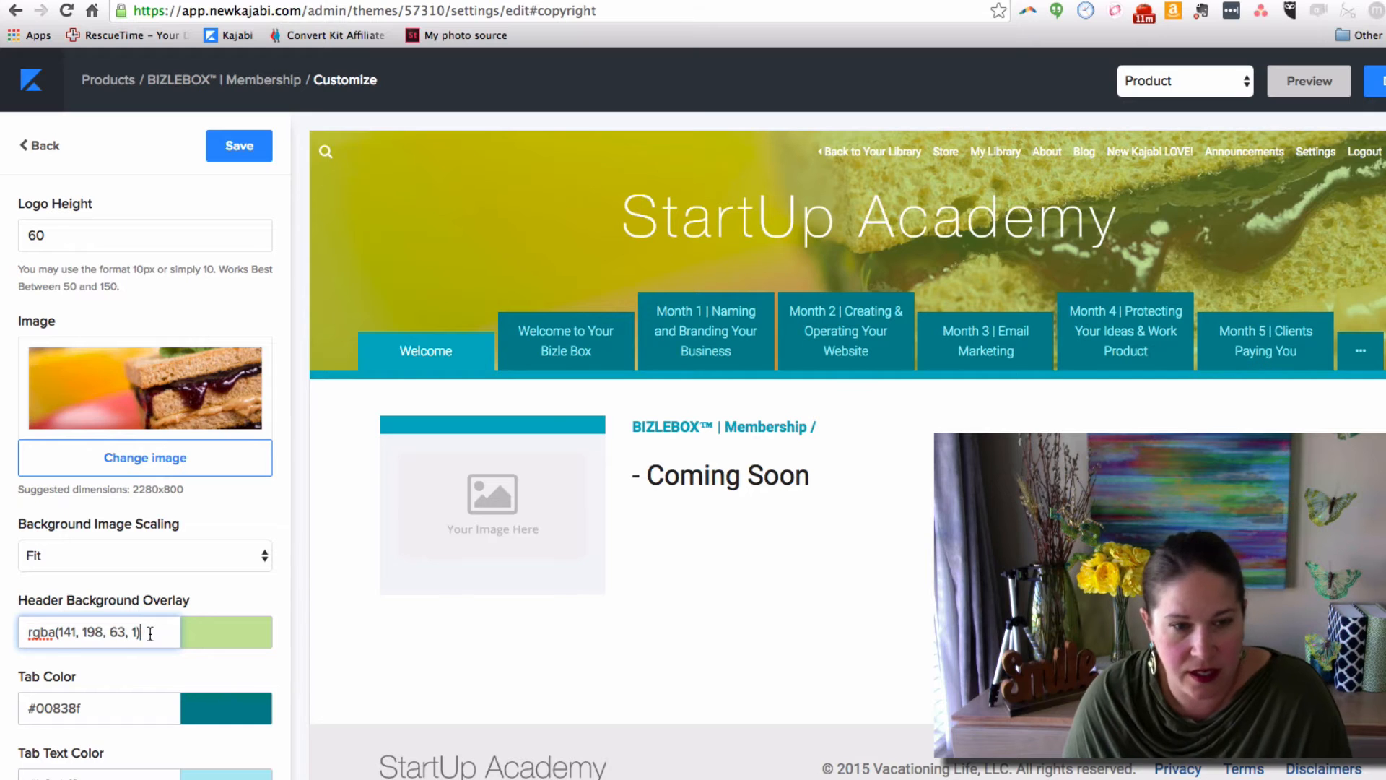
pyautogui.moveTo(228, 642)
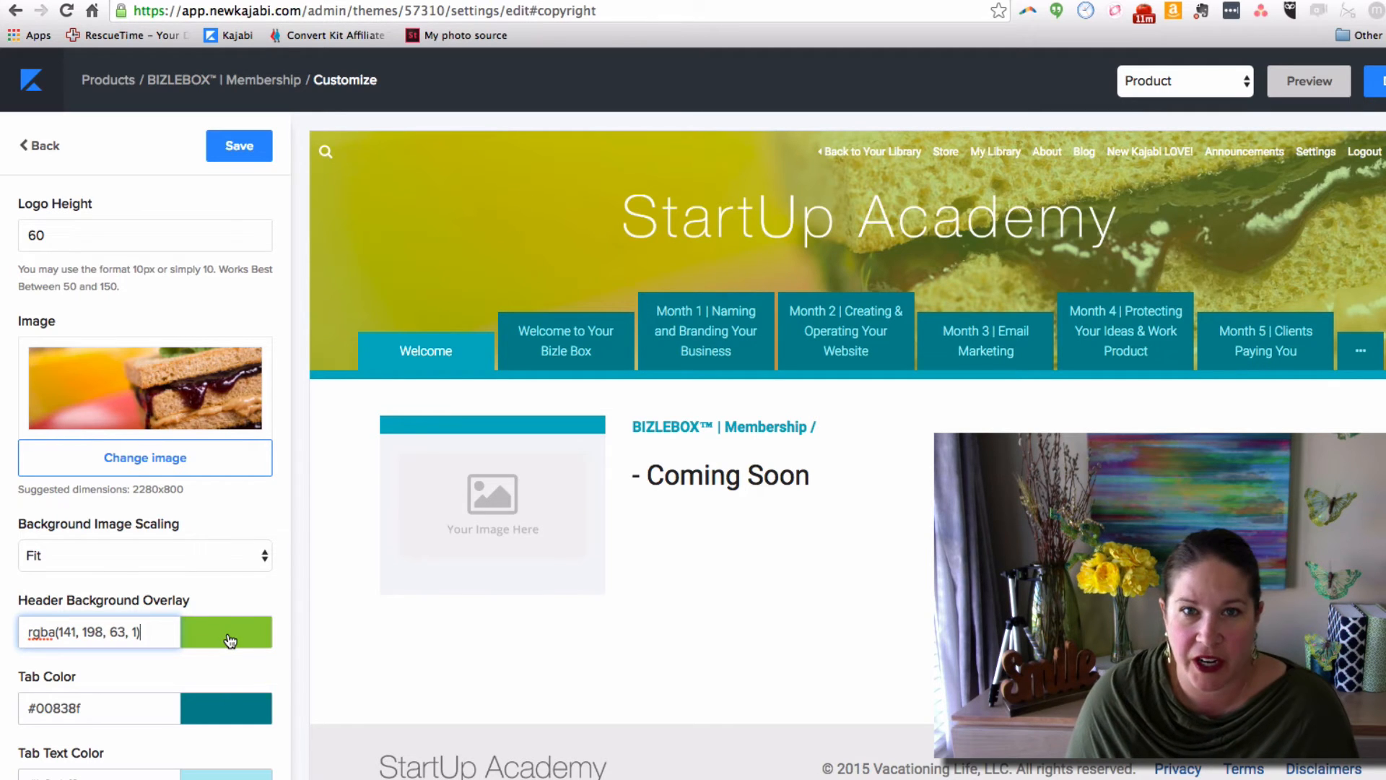
pyautogui.click(239, 145)
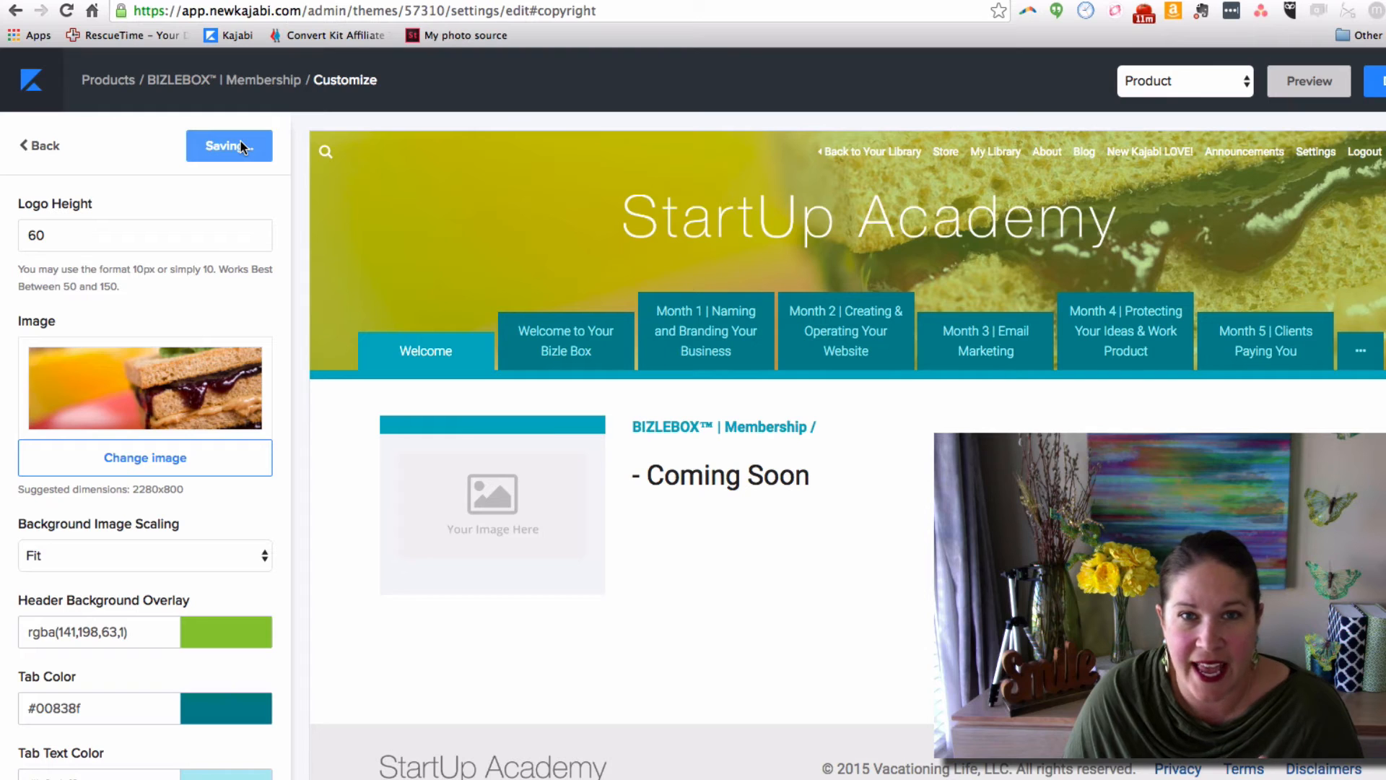
pyautogui.click(229, 146)
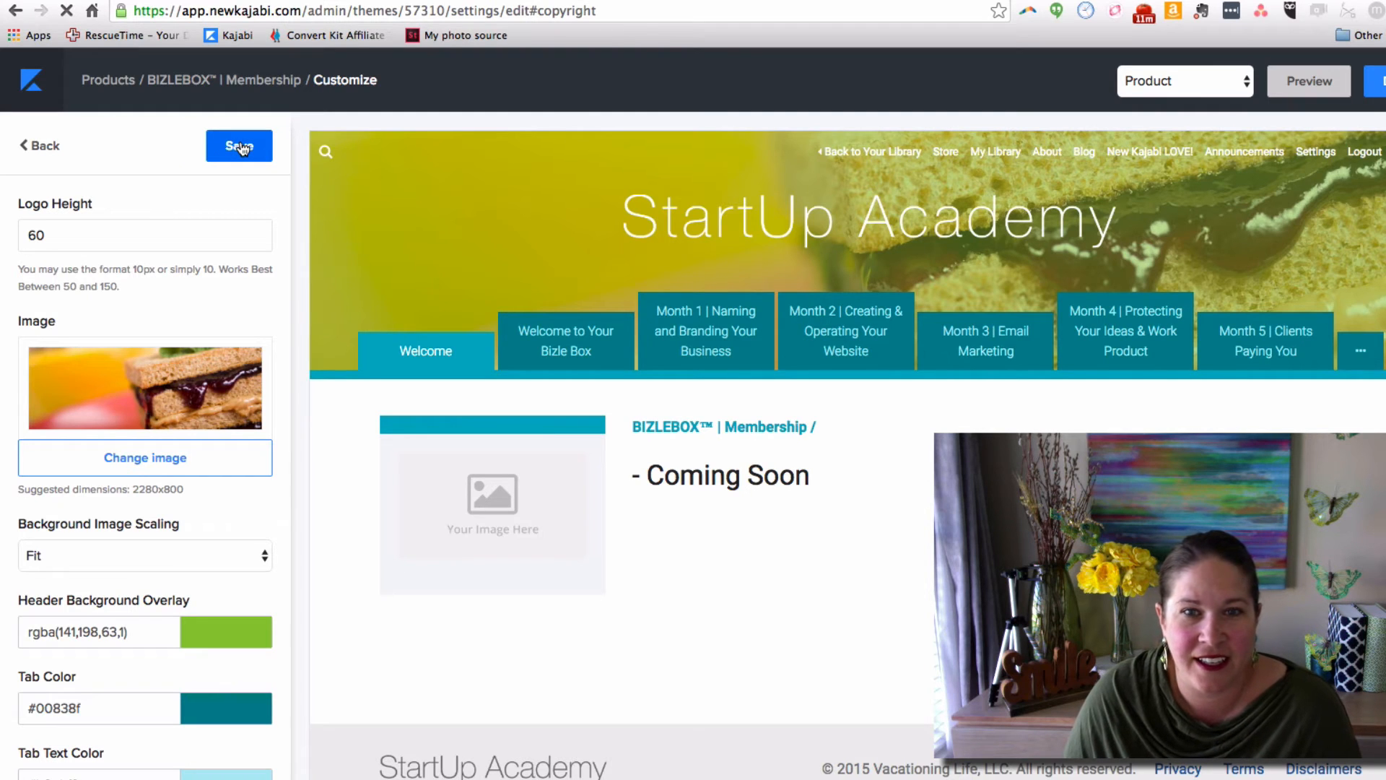
pyautogui.click(238, 145)
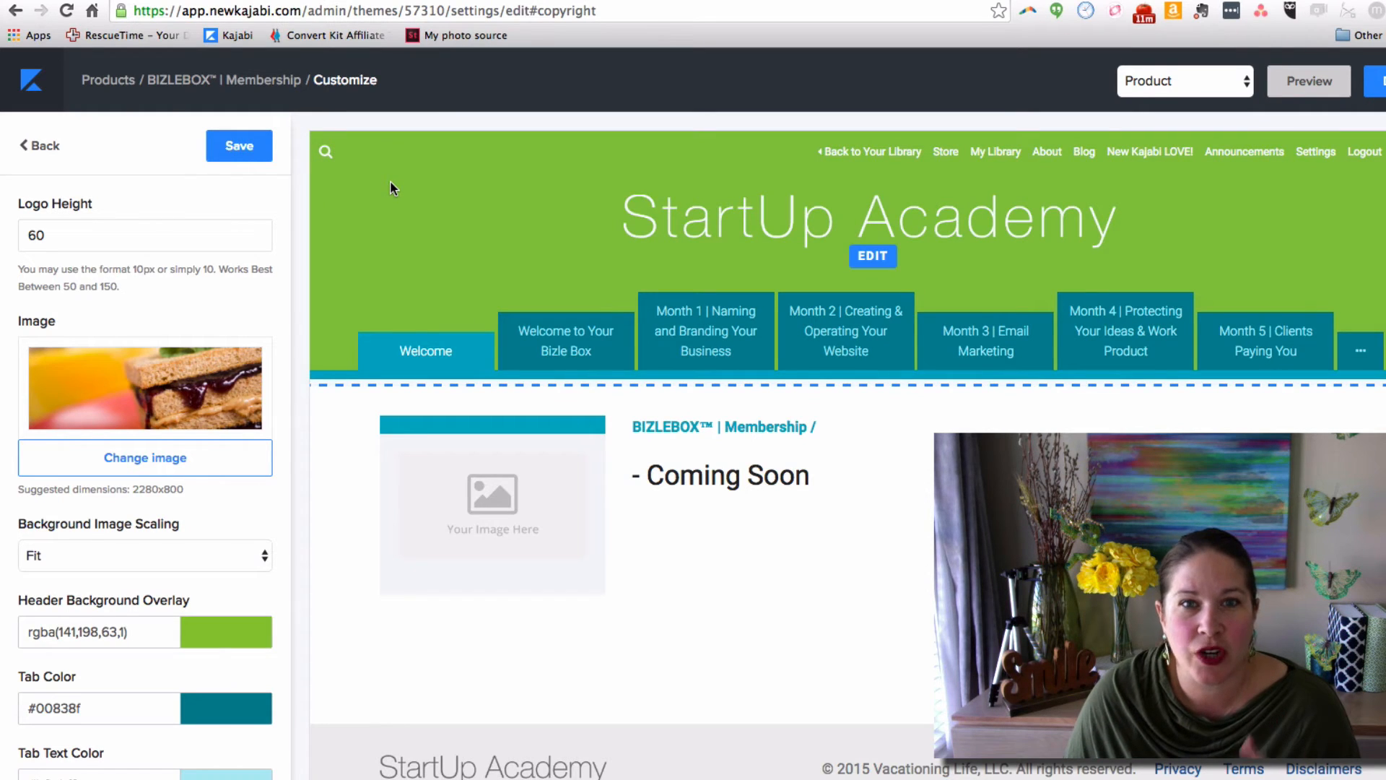
pyautogui.moveTo(384, 187)
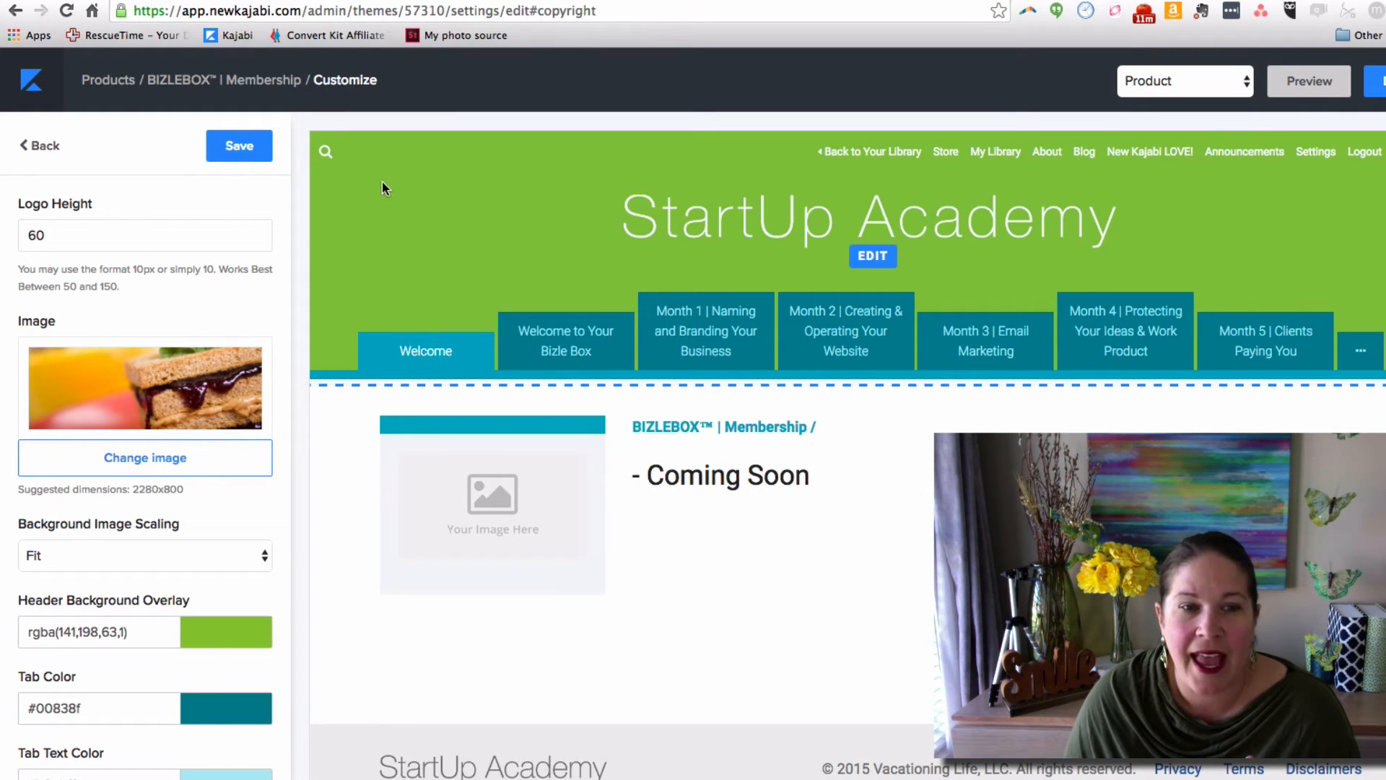
pyautogui.moveTo(421, 200)
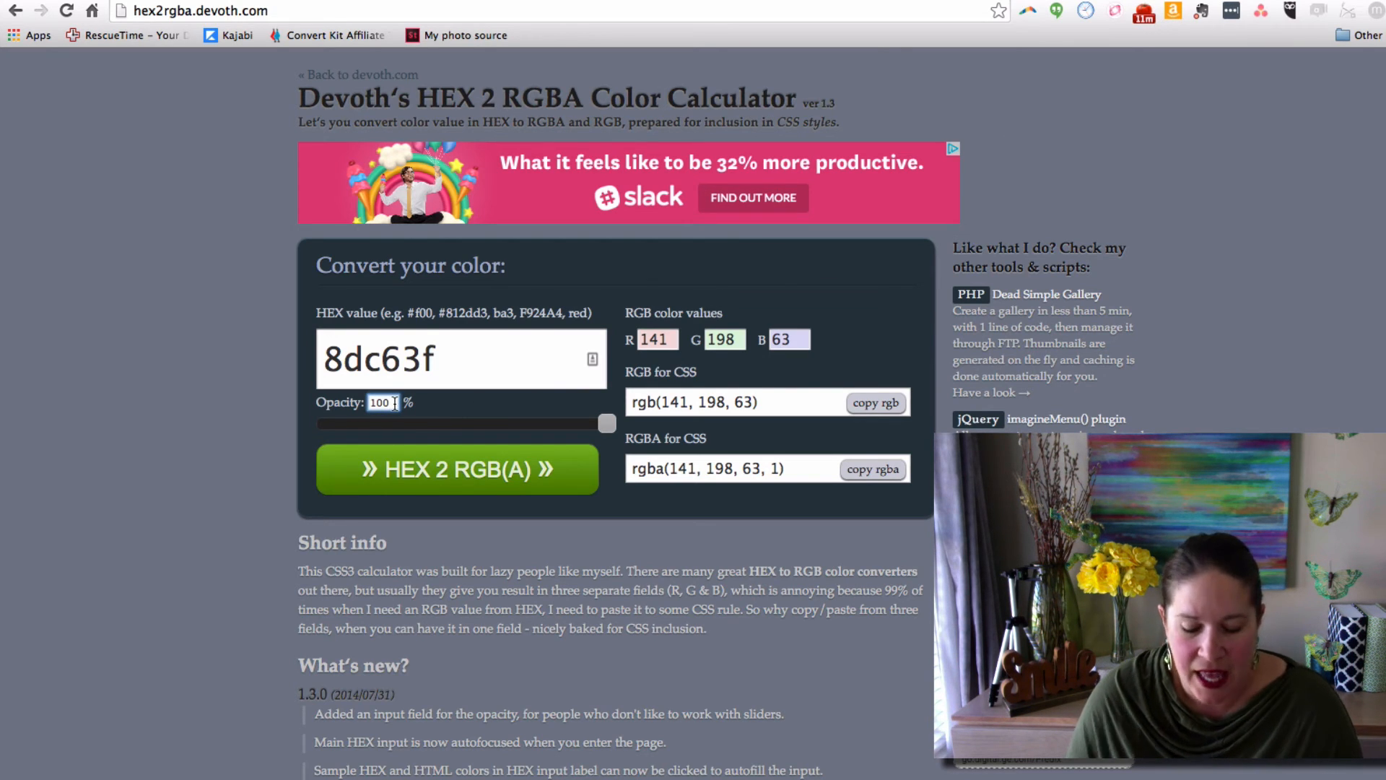
pyautogui.tripleClick(382, 402)
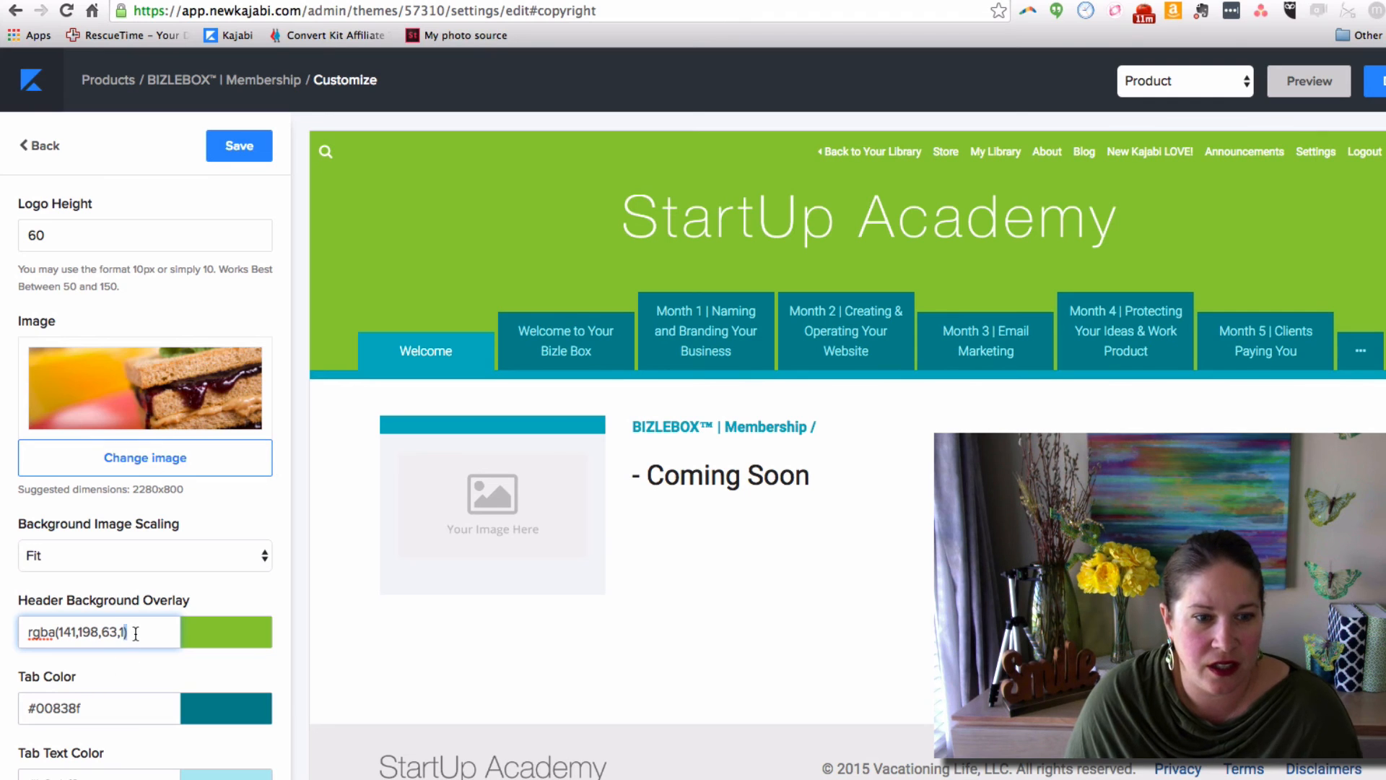
# Change the overlay alpha to 0.5, giving rgba(141,198,63,0.5), and save.
pyautogui.write('0.5)')
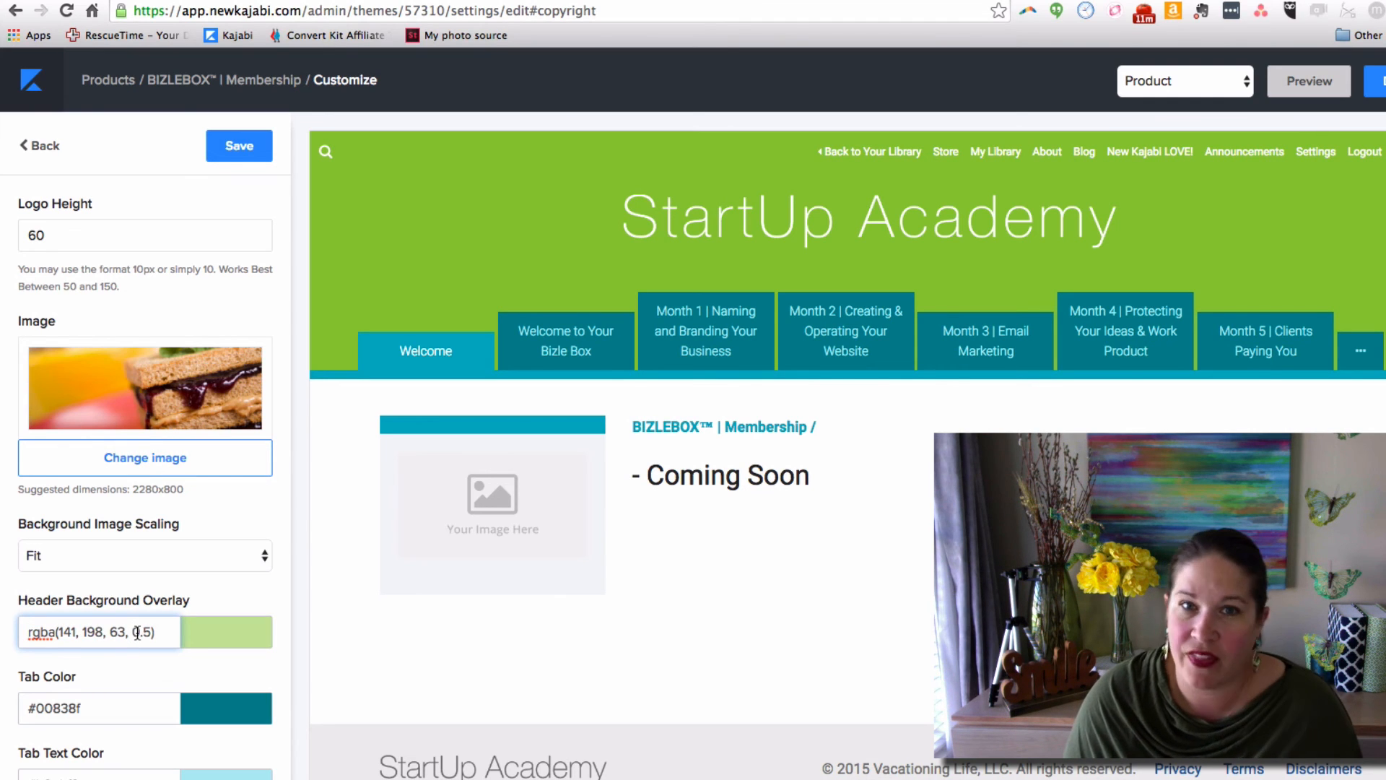
pyautogui.click(238, 145)
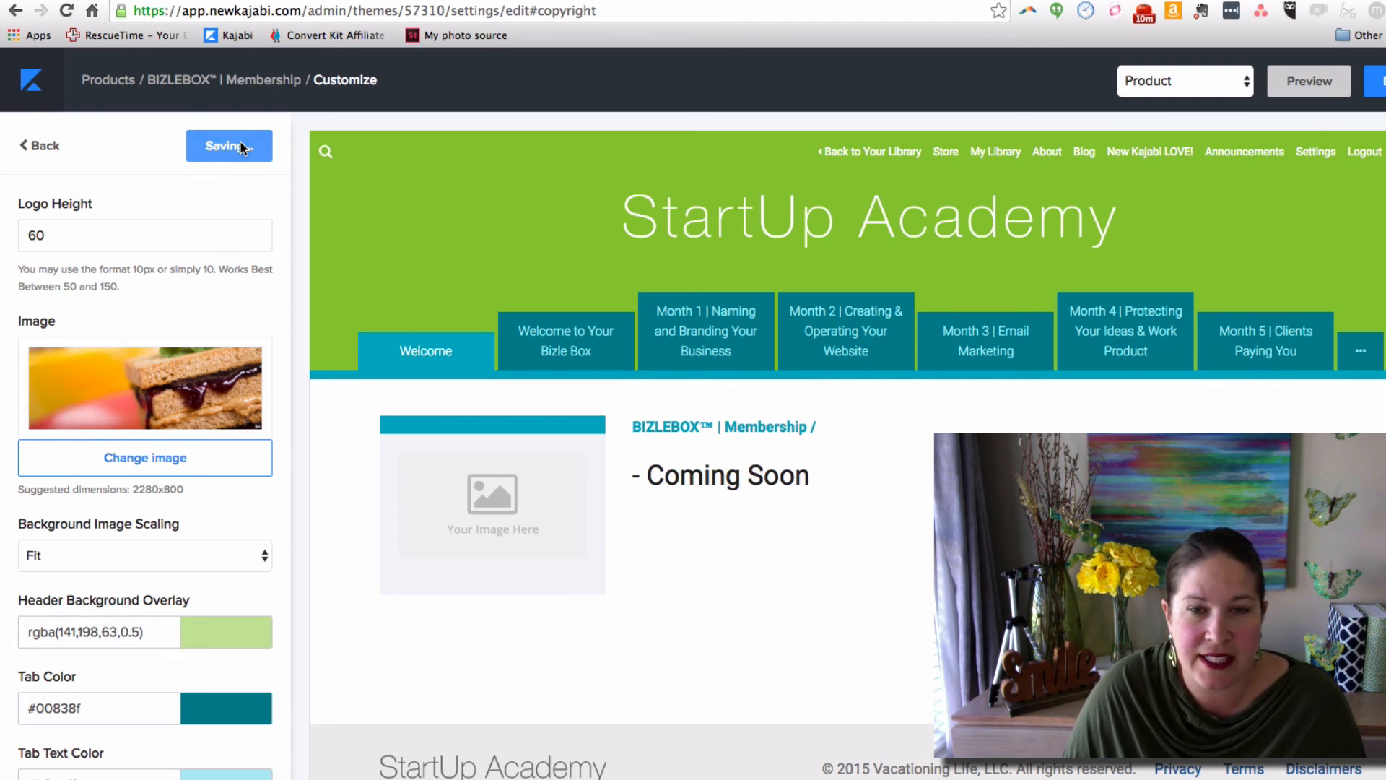
pyautogui.click(228, 144)
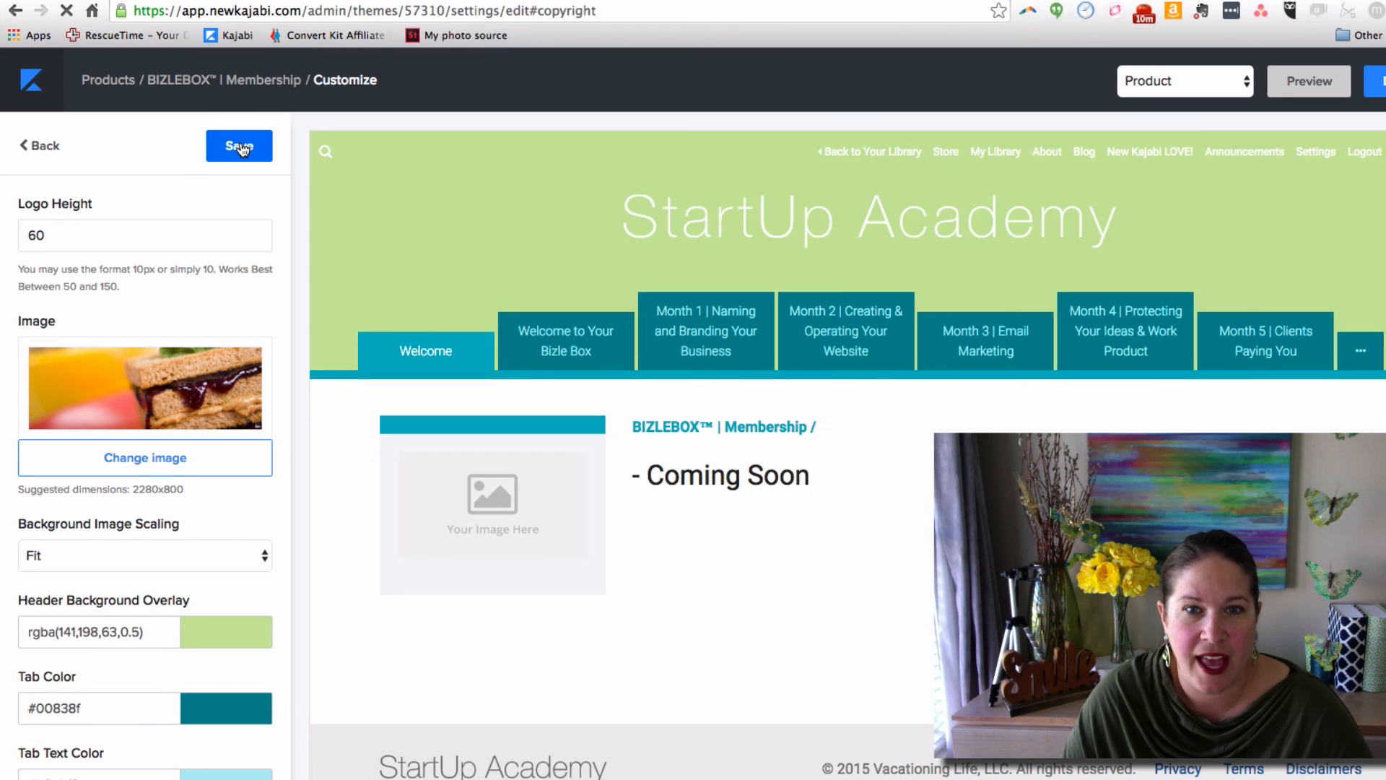
pyautogui.click(239, 144)
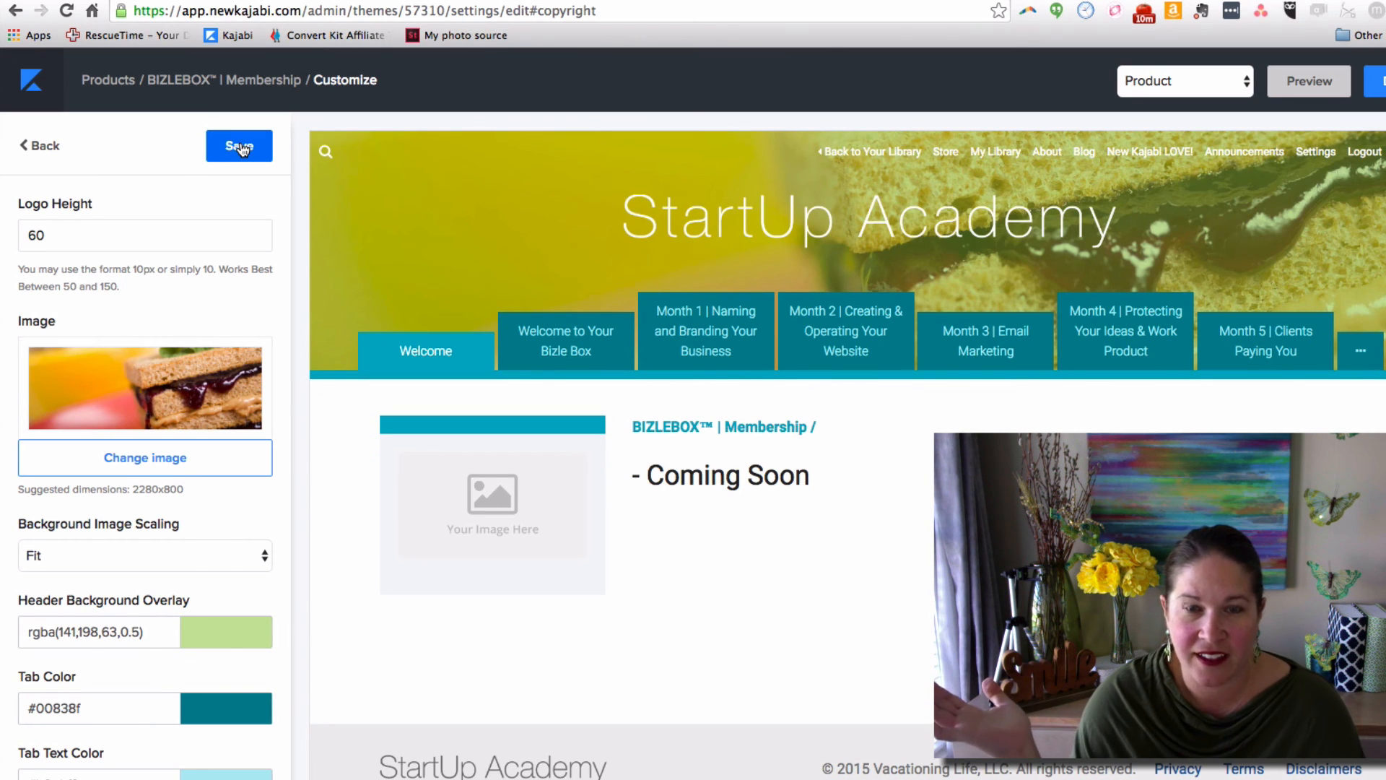